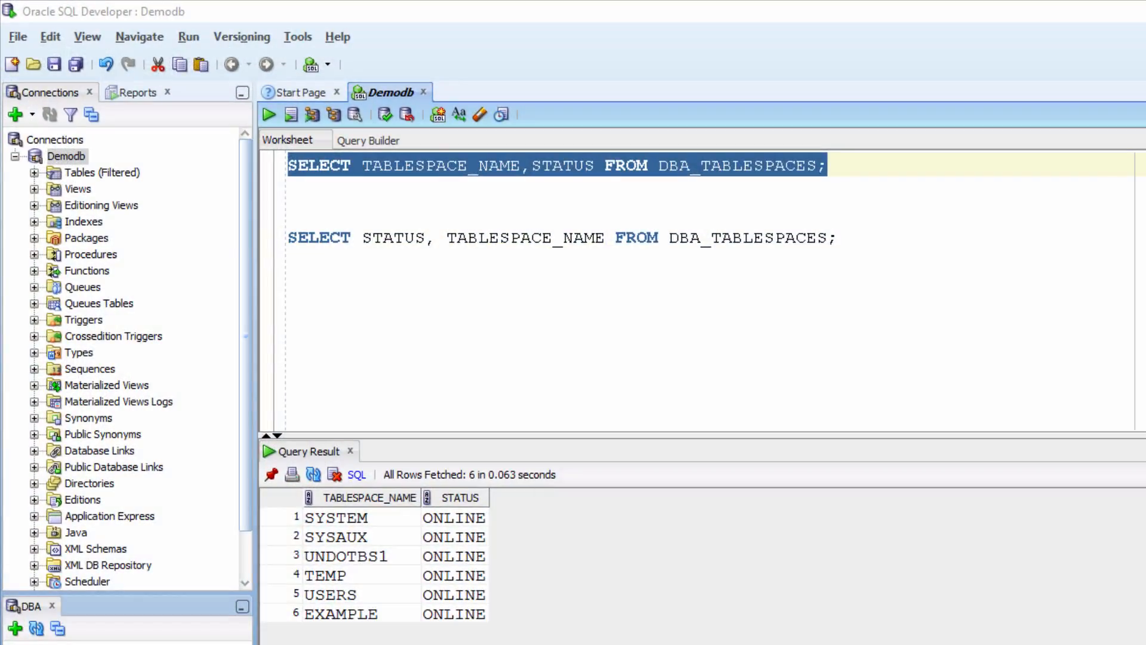
pyautogui.moveTo(501, 244)
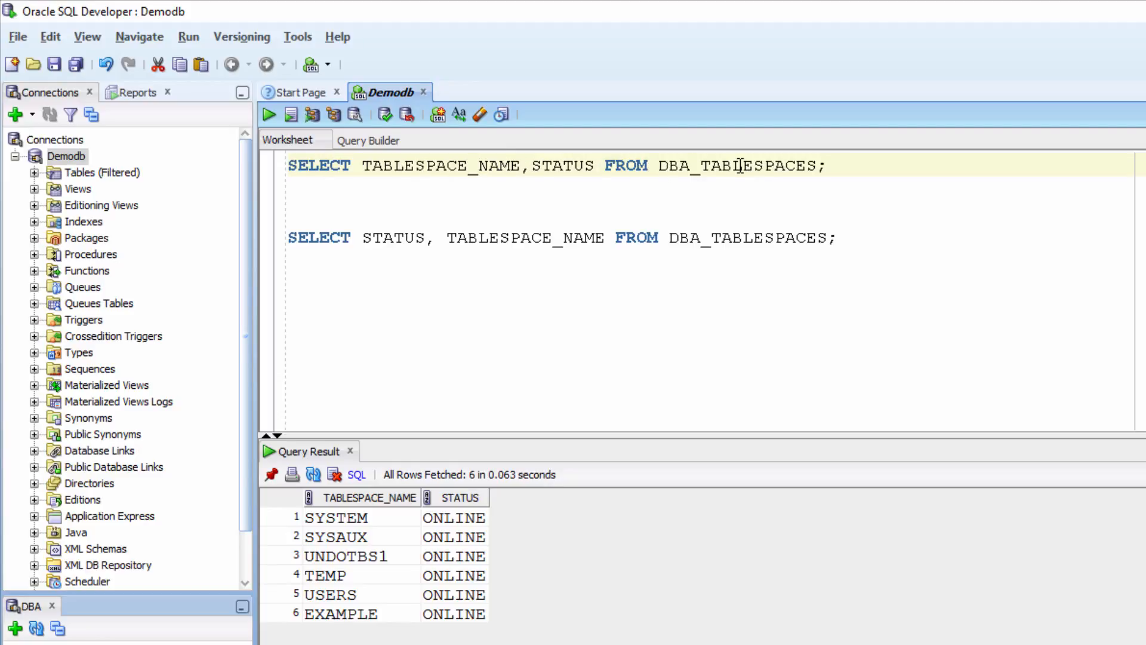
# Run the first DBA_TABLESPACES SELECT, listing six ONLINE tablespaces with their status.
pyautogui.tripleClick(512, 165)
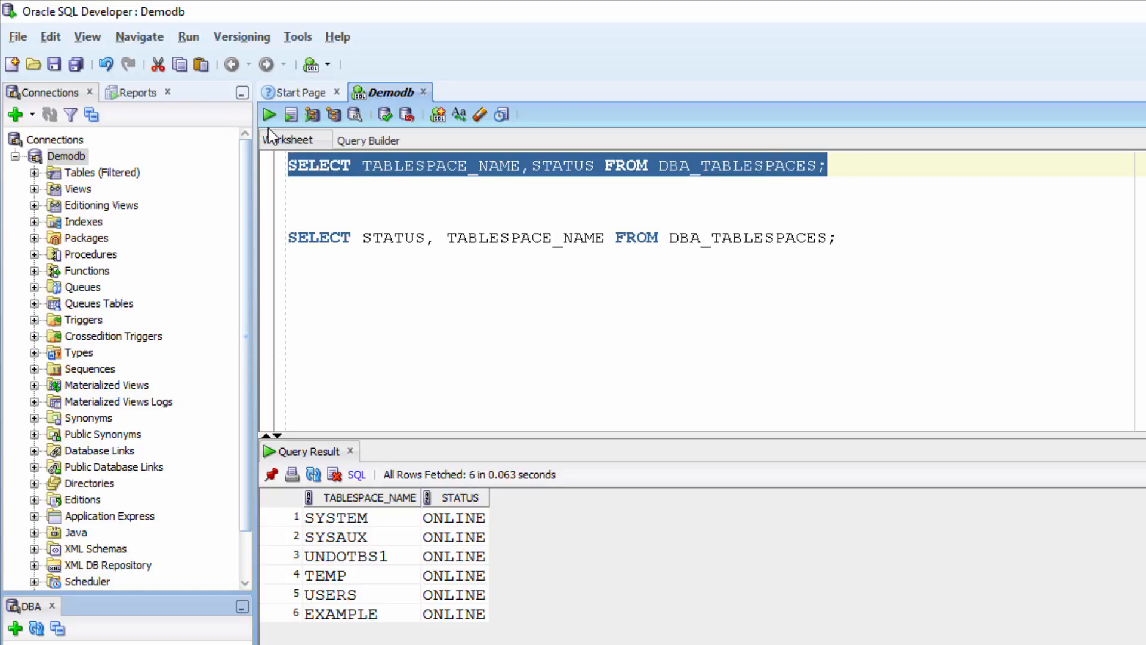
pyautogui.click(269, 114)
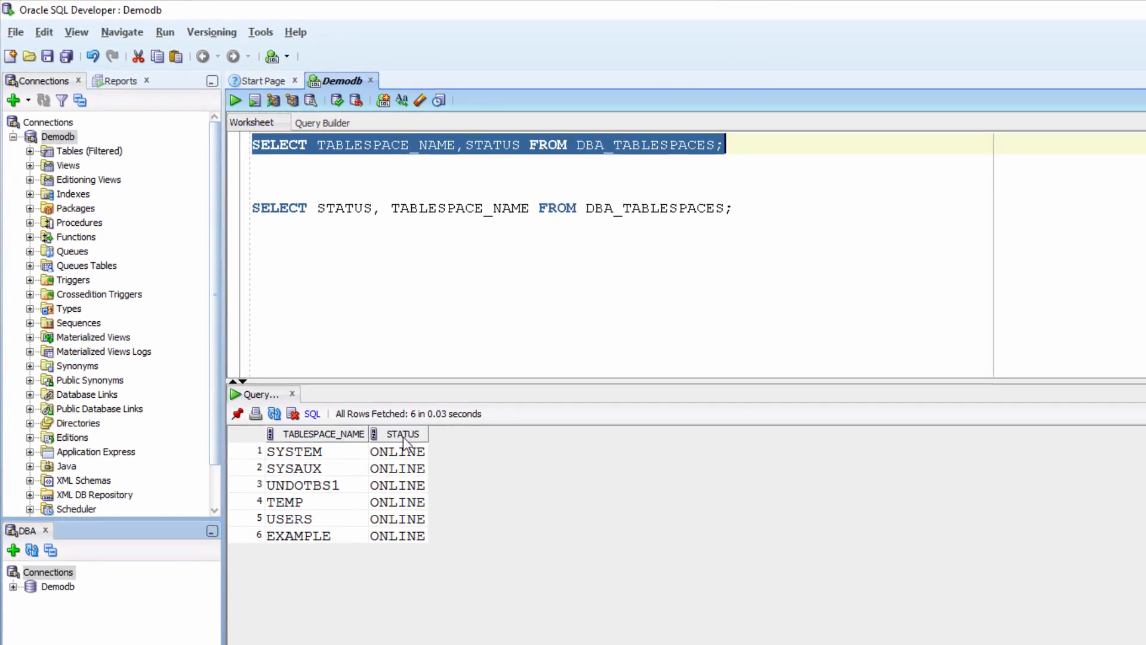
pyautogui.moveTo(399, 498)
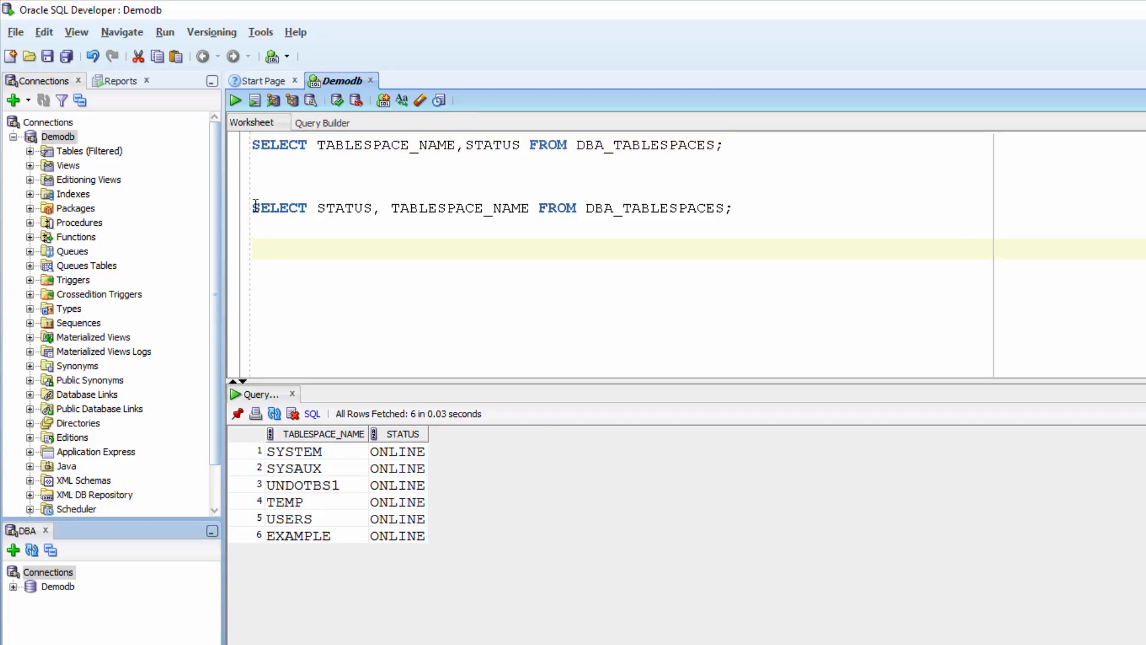
# Run the second DBA_TABLESPACES SELECT, showing STATUS before TABLESPACE_NAME for six tablespaces.
pyautogui.tripleClick(489, 209)
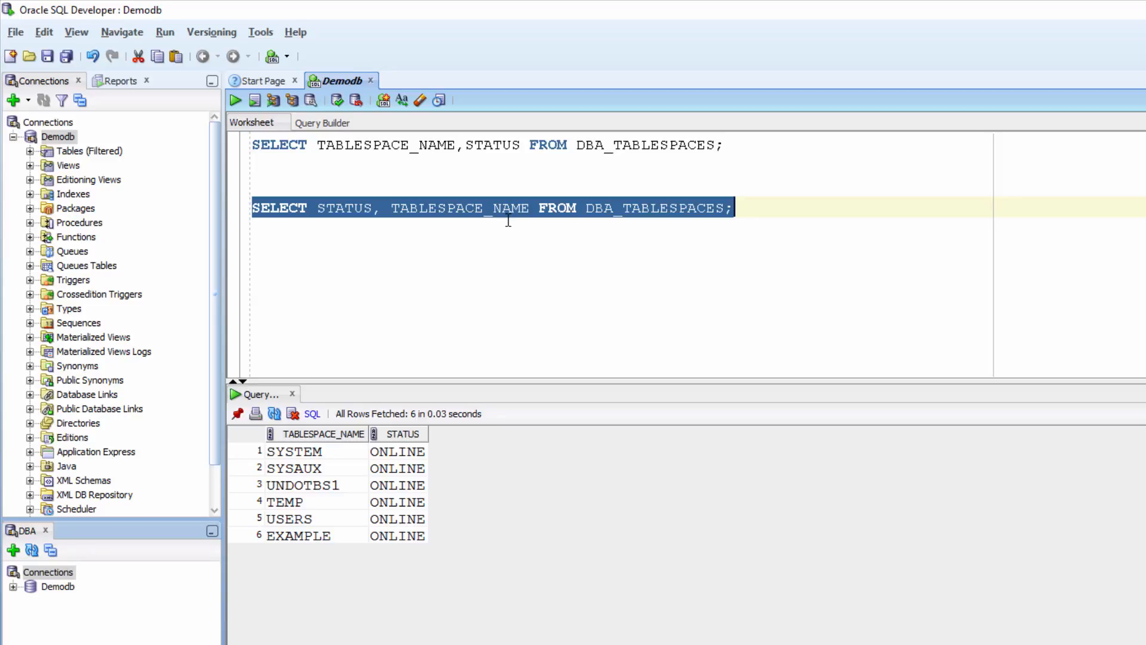
pyautogui.moveTo(491, 243)
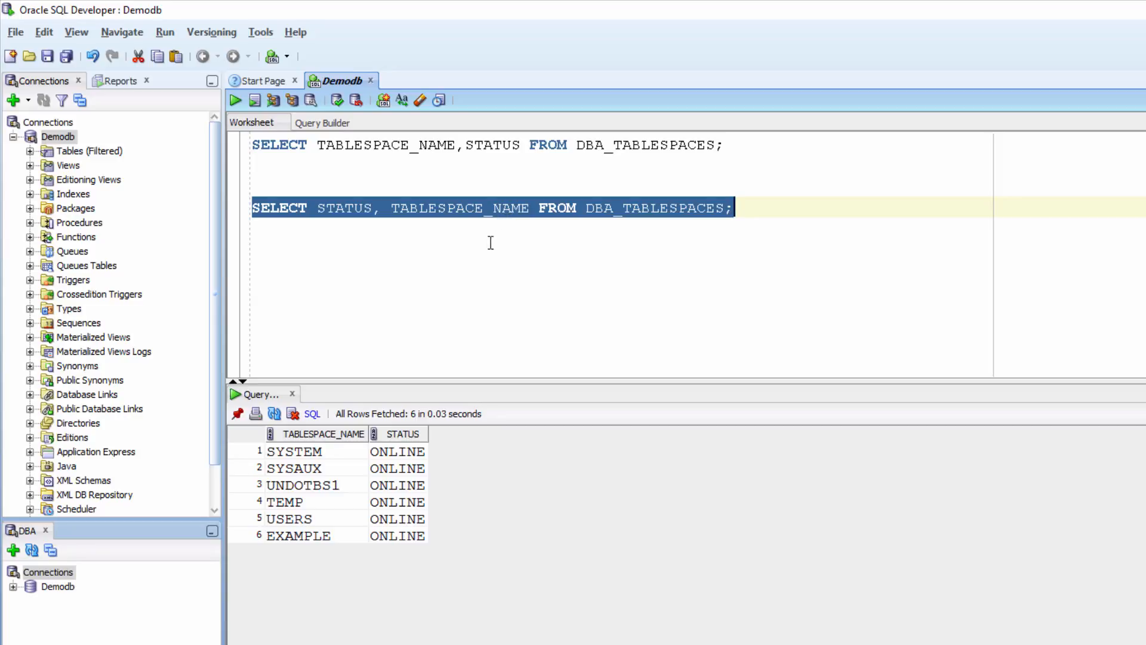
pyautogui.moveTo(473, 239)
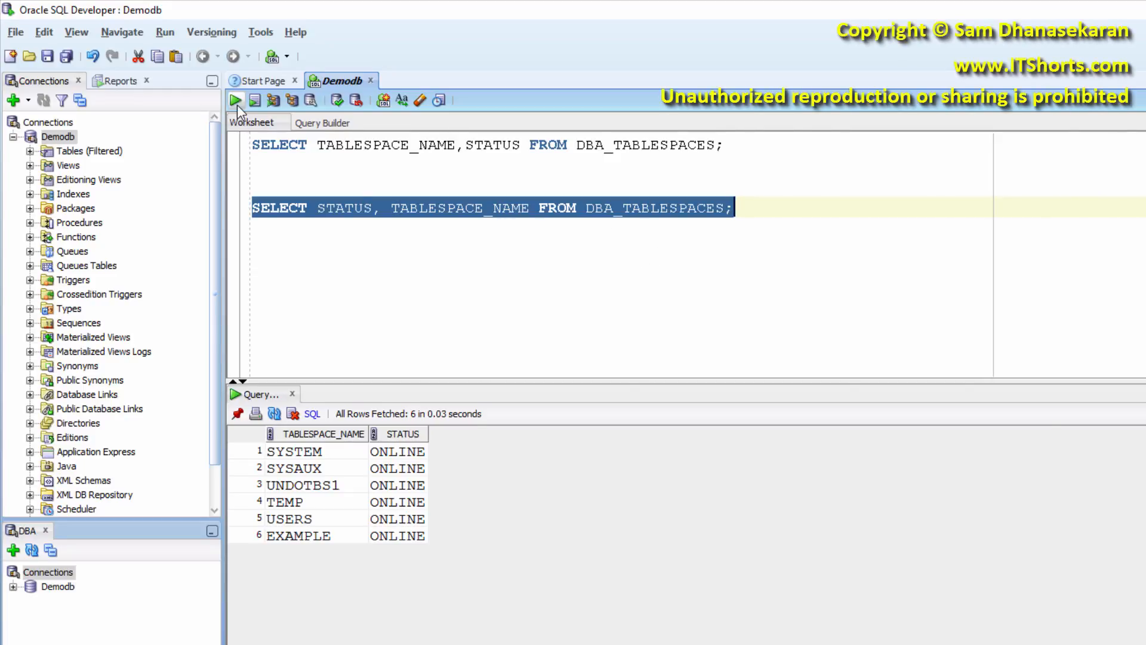
pyautogui.click(236, 100)
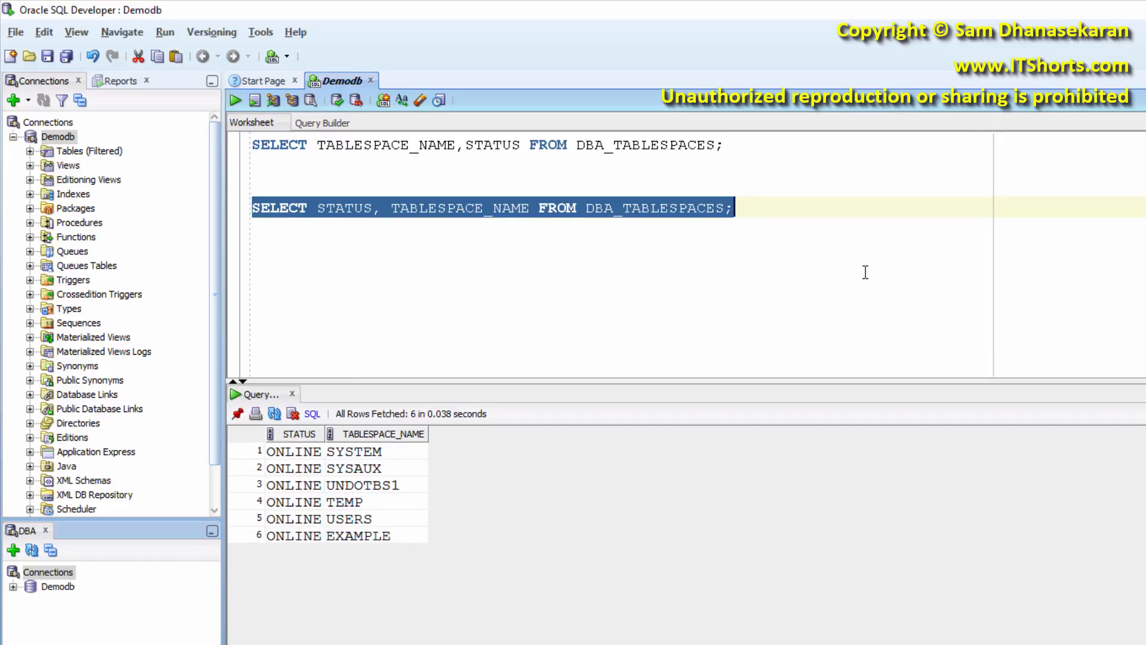
pyautogui.moveTo(768, 299)
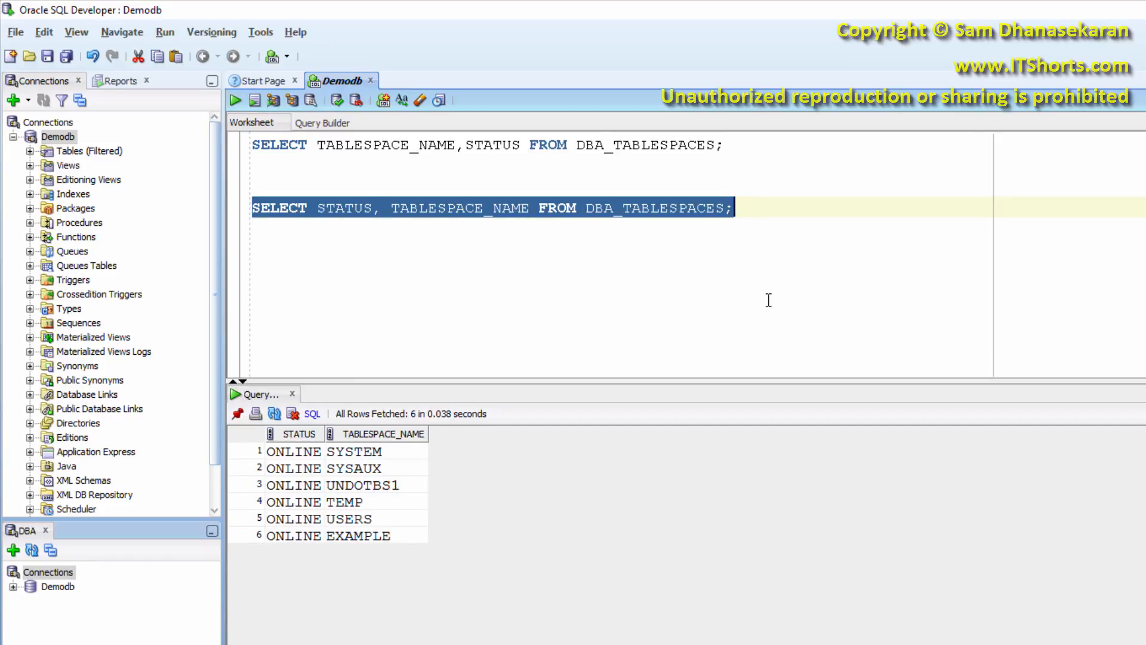